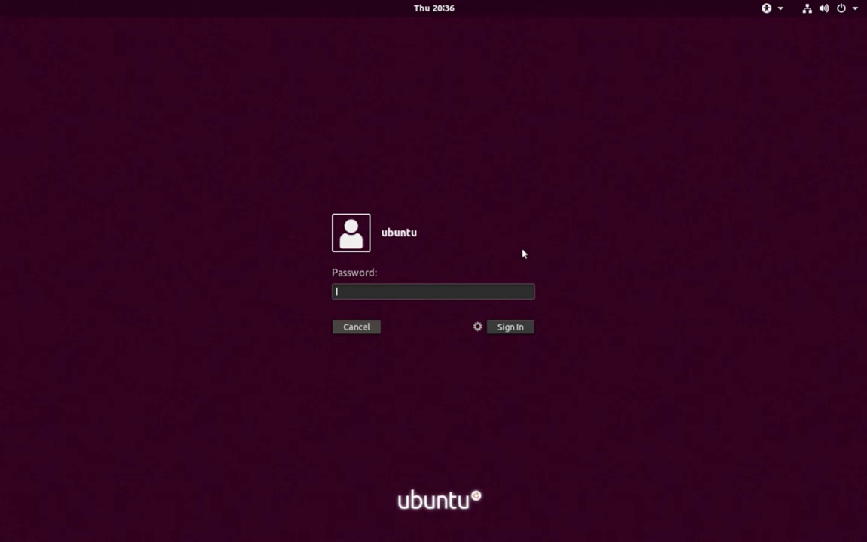
- Check the session choices on the GDM login screen and sign in as the ubuntu user
left_click(477, 327)
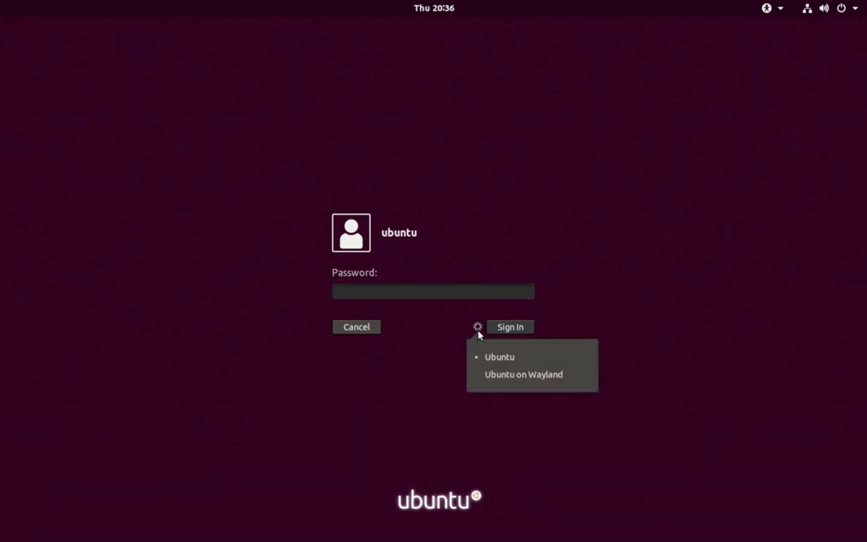
mouse_move(523, 373)
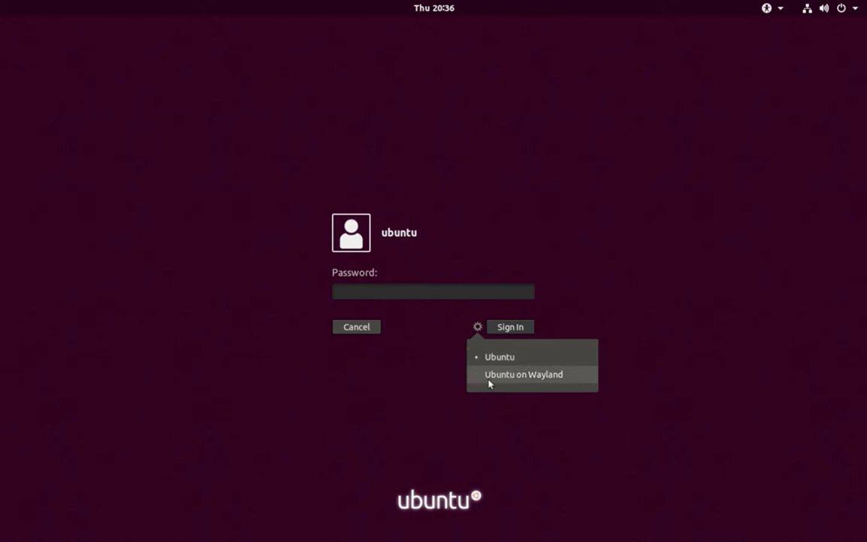
mouse_move(554, 383)
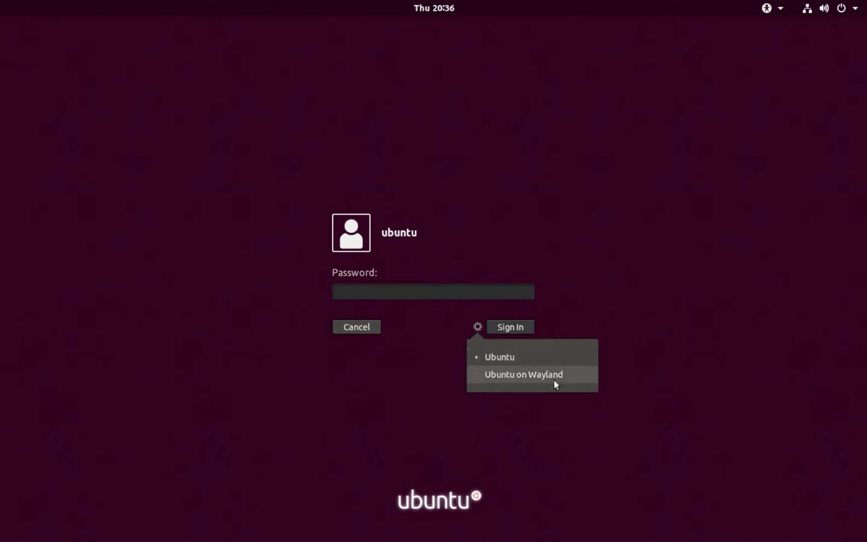
mouse_move(449, 300)
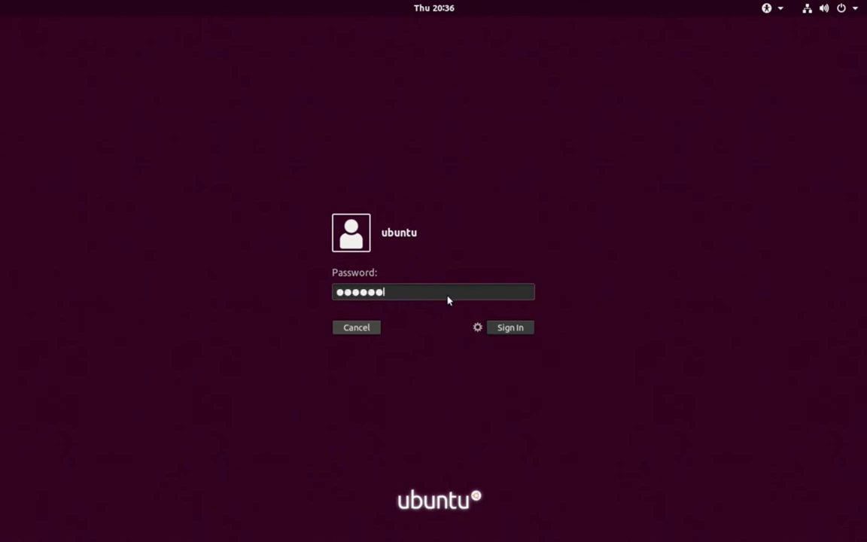
left_click(508, 327)
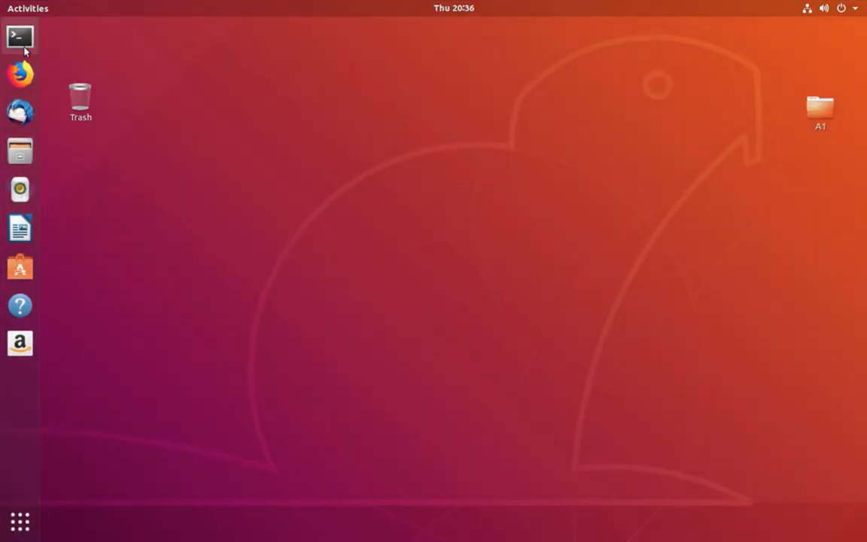
- Start installing the ubuntu-unity-desktop package with sudo apt from a terminal
left_click(18, 36)
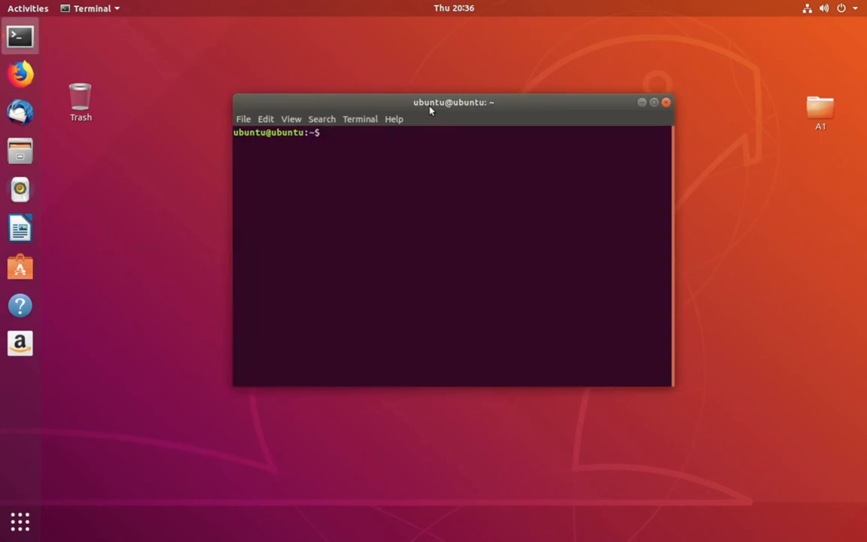
type("sudo apt install ubuntu-unity-desktop")
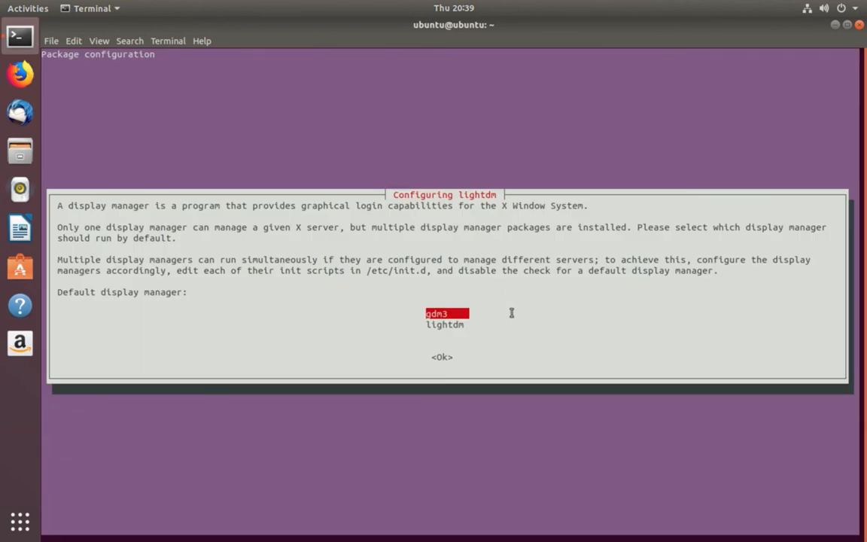
mouse_move(455, 325)
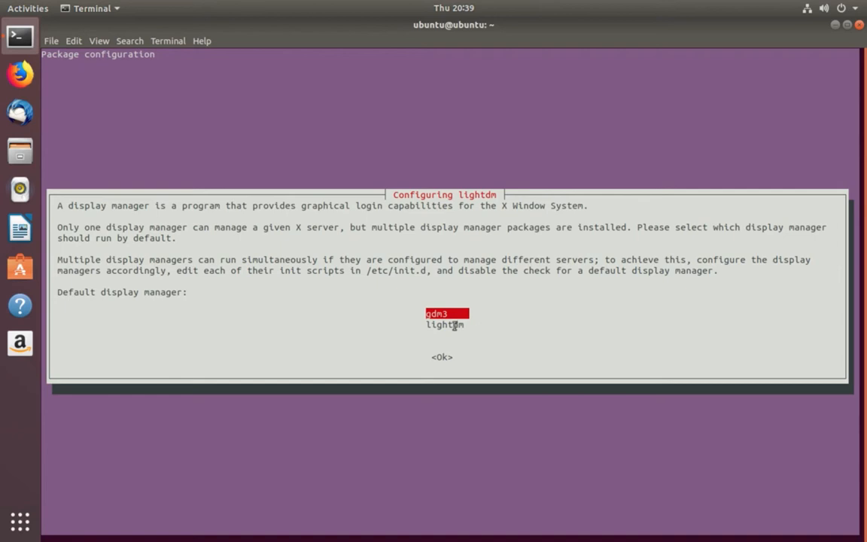
mouse_move(500, 325)
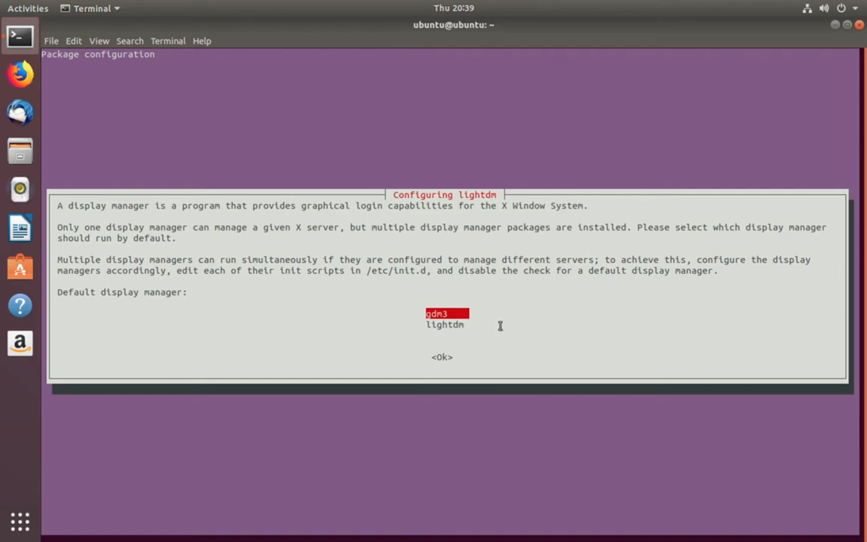
- Choose lightdm over gdm3 as the default display manager and let the install finish
key("Down")
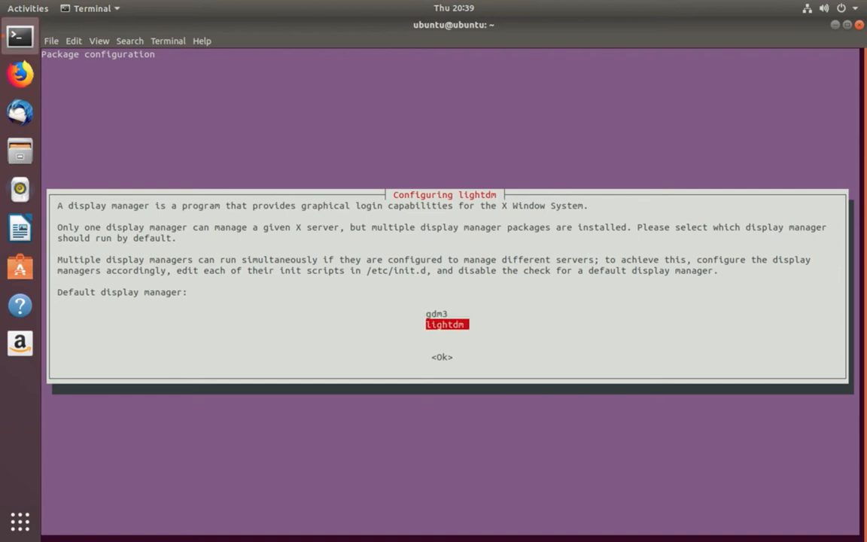
mouse_move(443, 340)
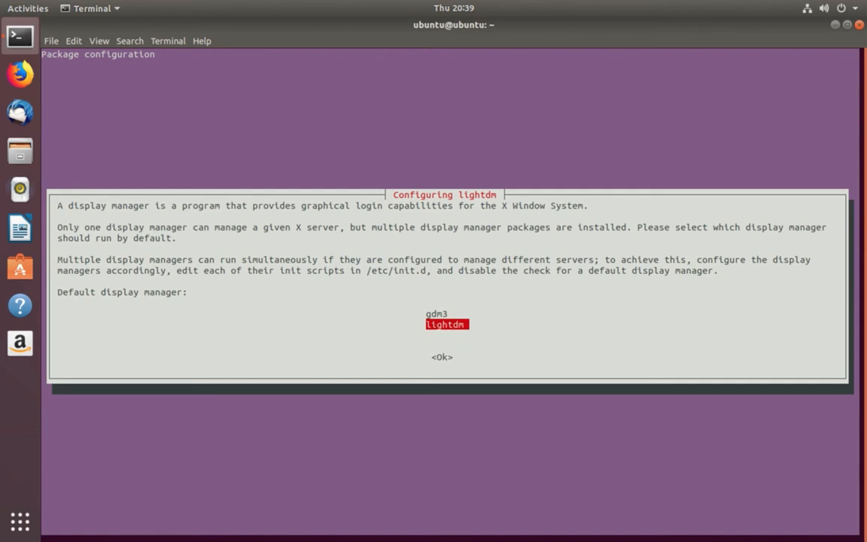
key("Tab")
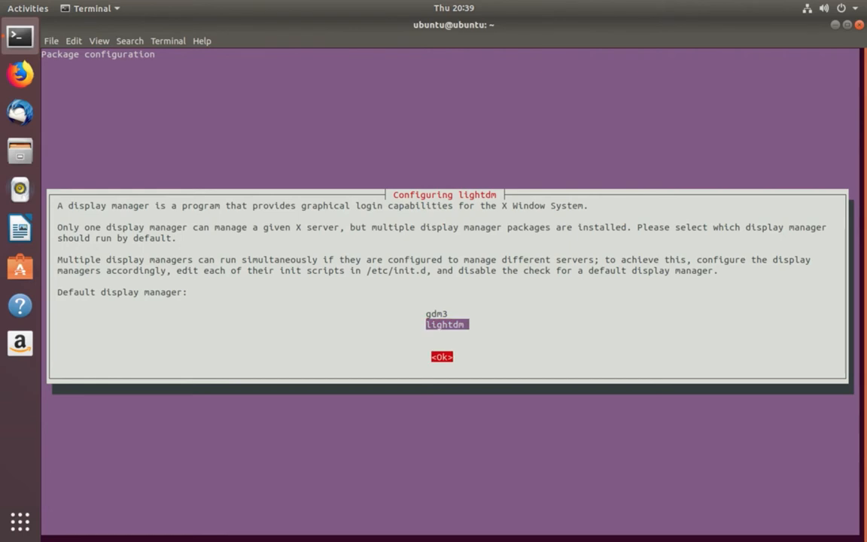
left_click(441, 356)
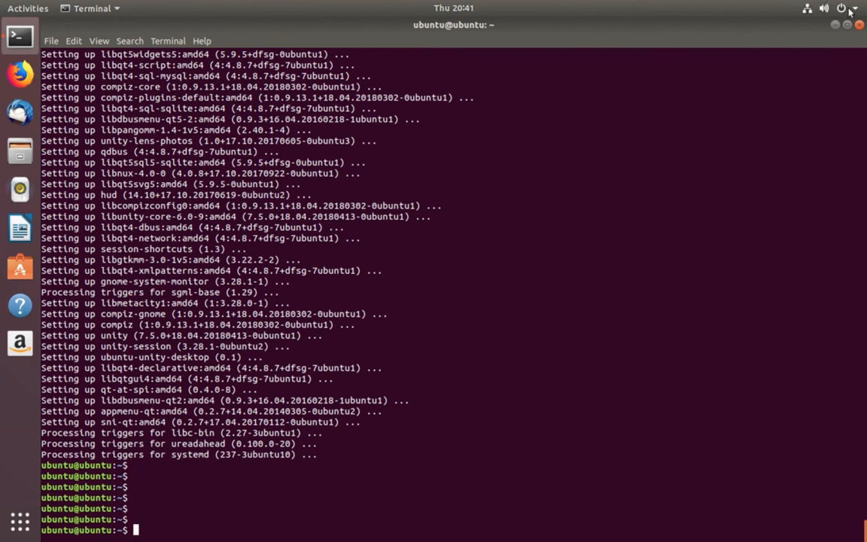
- Restart the computer from the GNOME Shell power menu
left_click(849, 9)
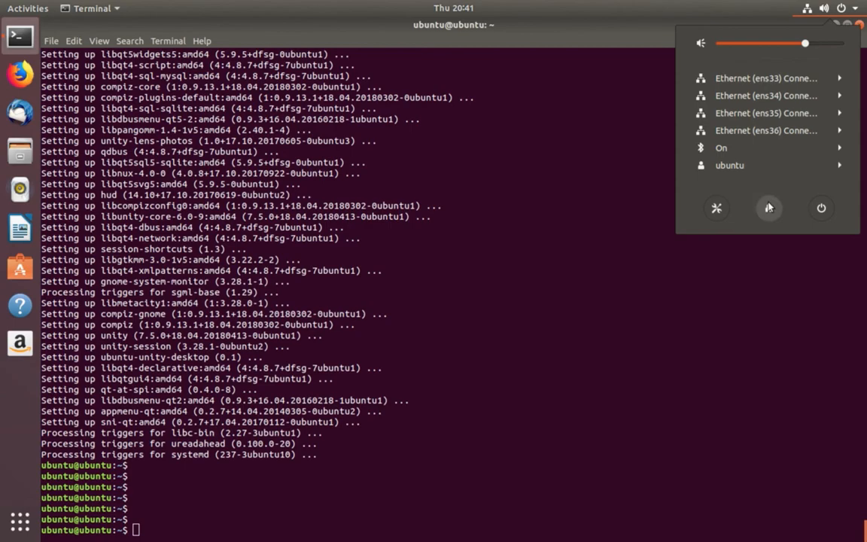
left_click(822, 208)
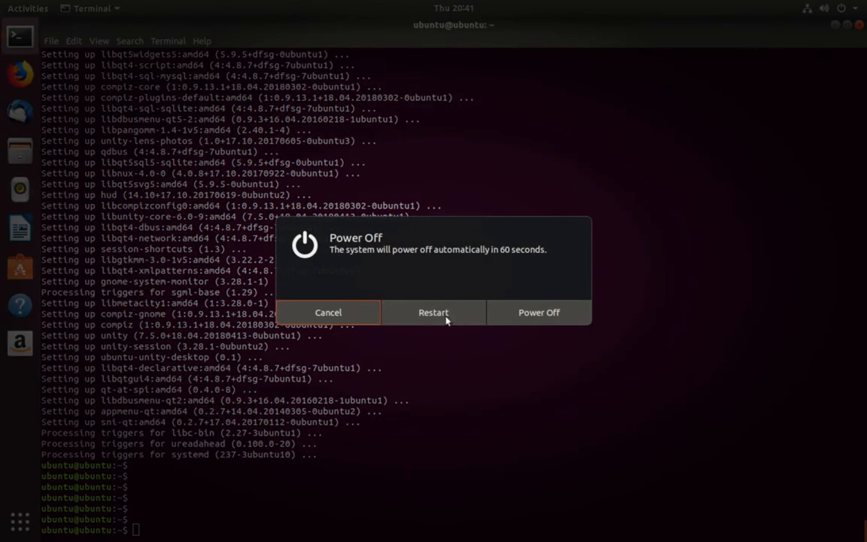
left_click(433, 311)
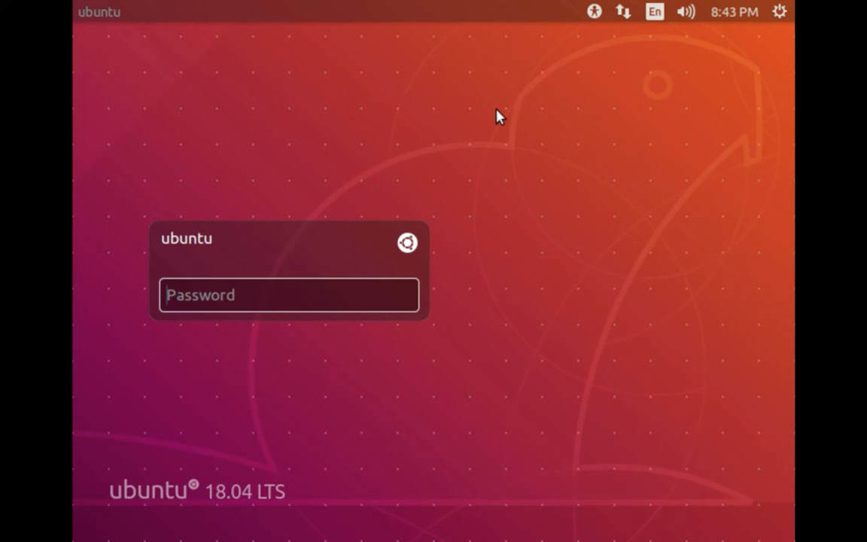
mouse_move(442, 198)
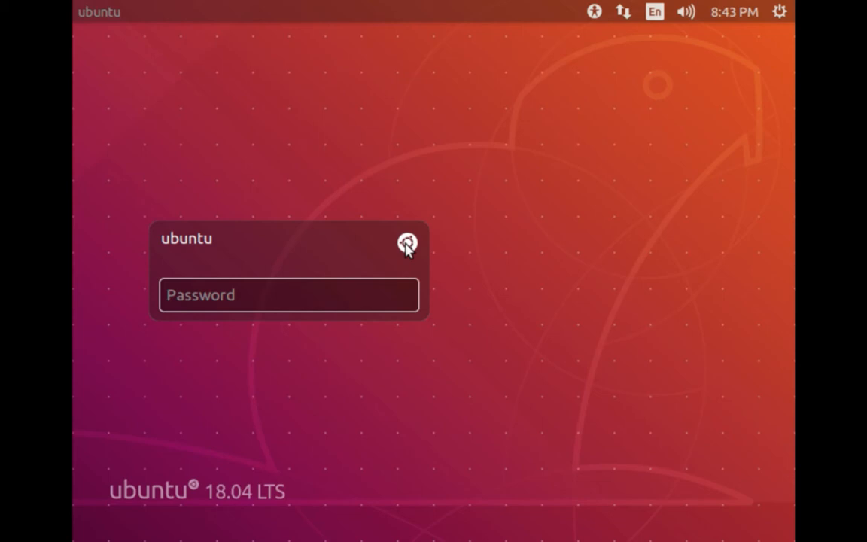
- Log in through LightDM with the Unity (Default) session selected
left_click(406, 242)
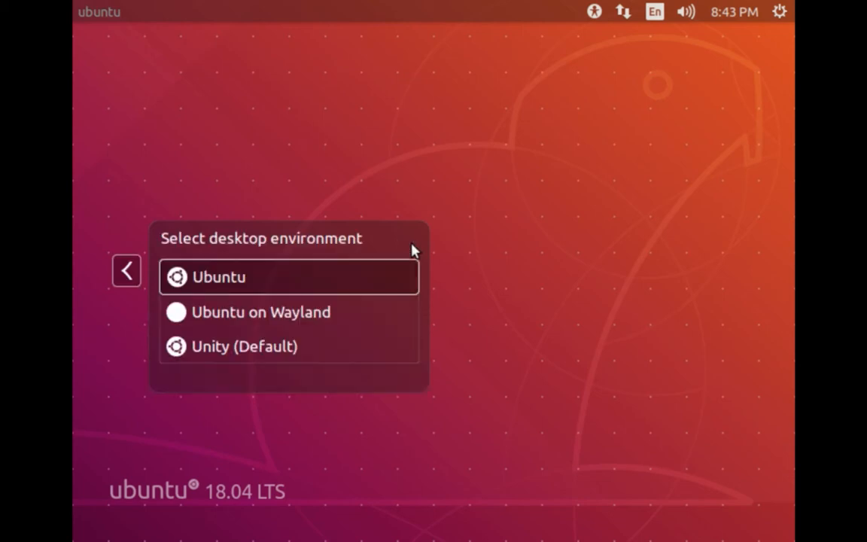
mouse_move(328, 280)
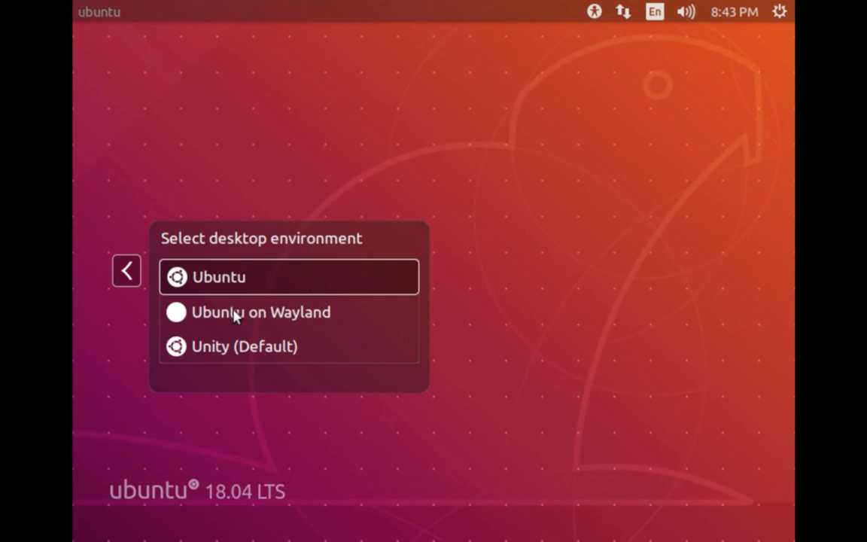
mouse_move(244, 356)
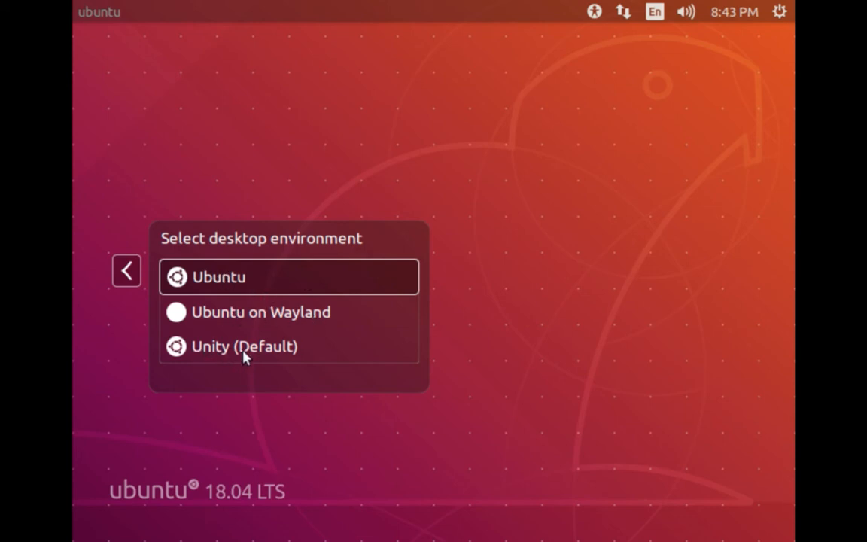
mouse_move(235, 353)
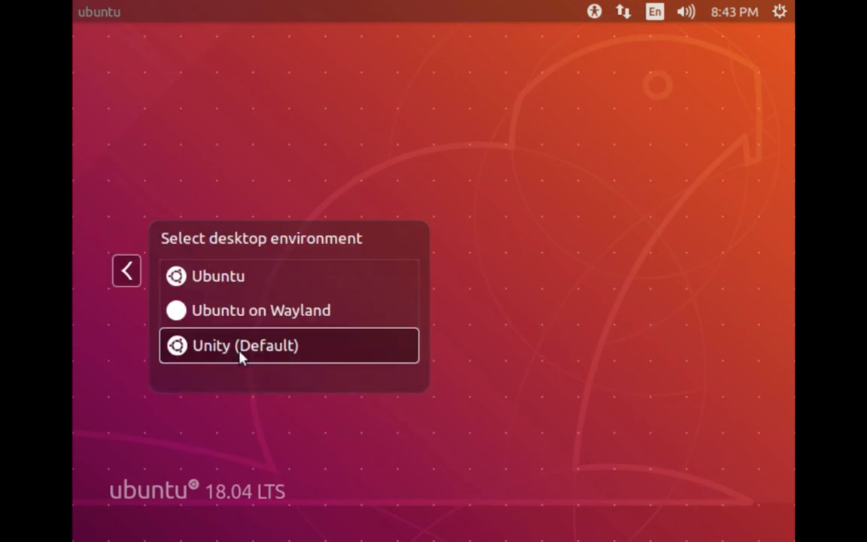
left_click(243, 344)
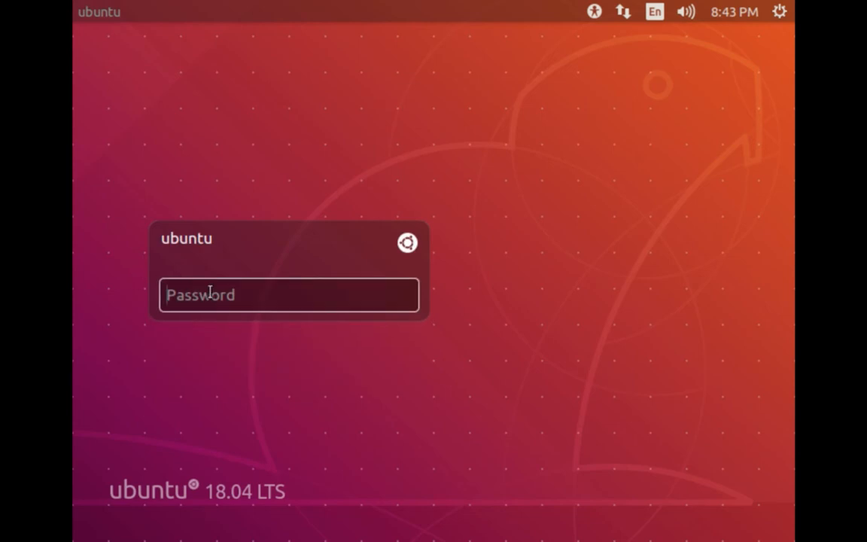
type("••••")
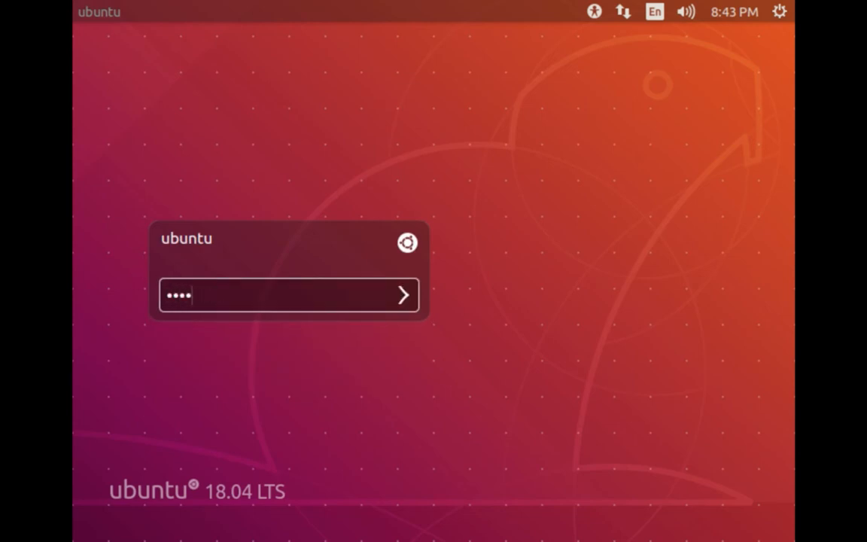
left_click(403, 294)
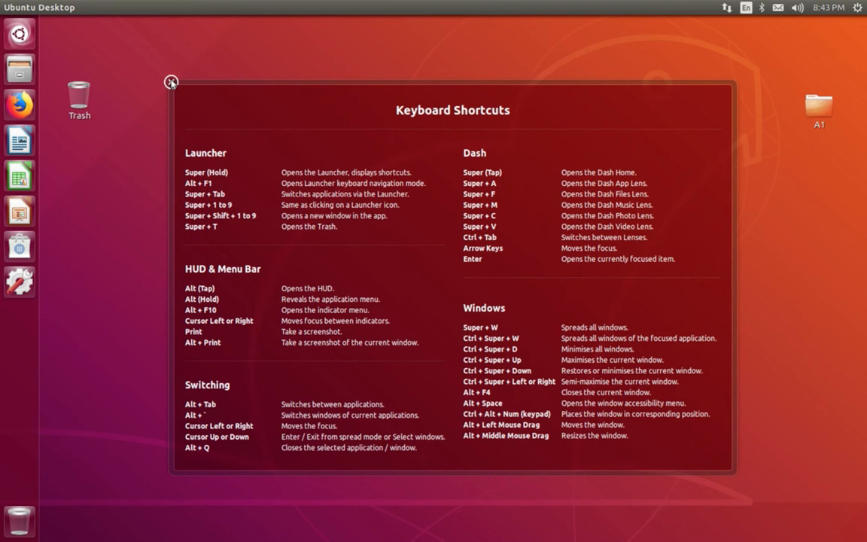
- Dismiss the shortcuts overlay, browse the Dash's Files and Home lenses, then close the Dash
left_click(171, 81)
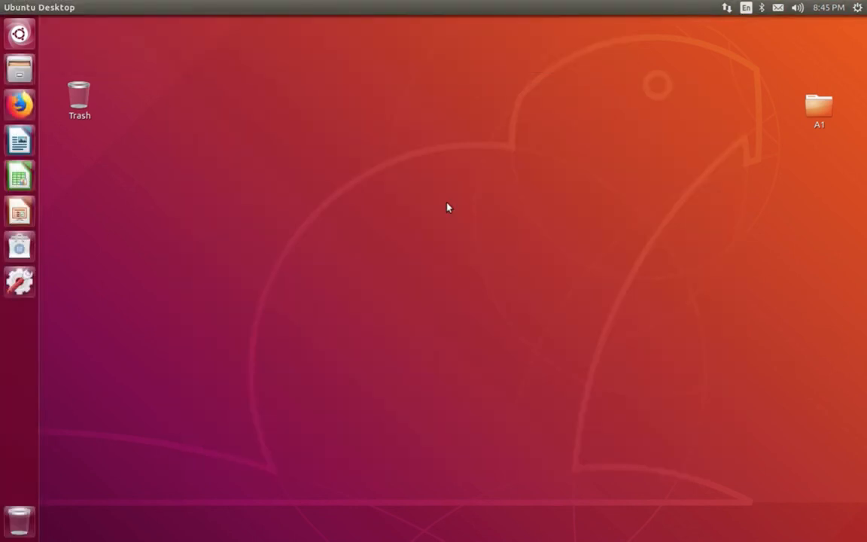
left_click(18, 33)
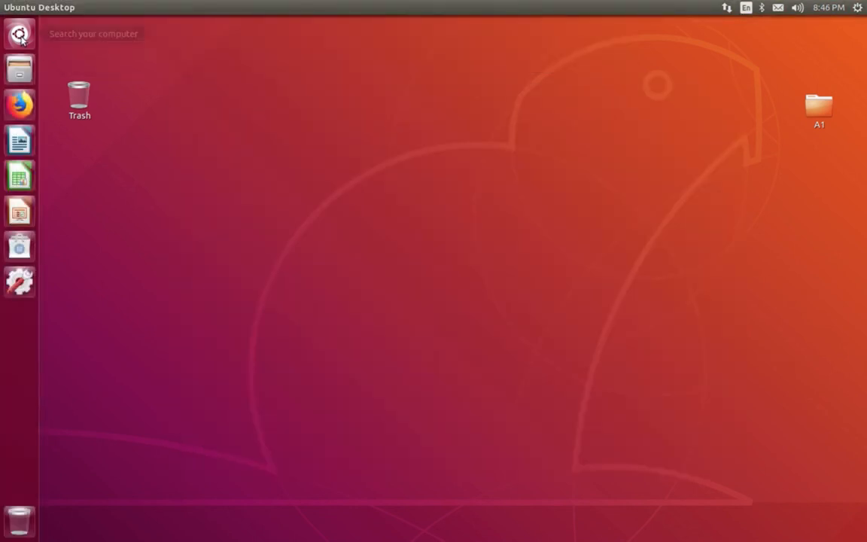
left_click(18, 33)
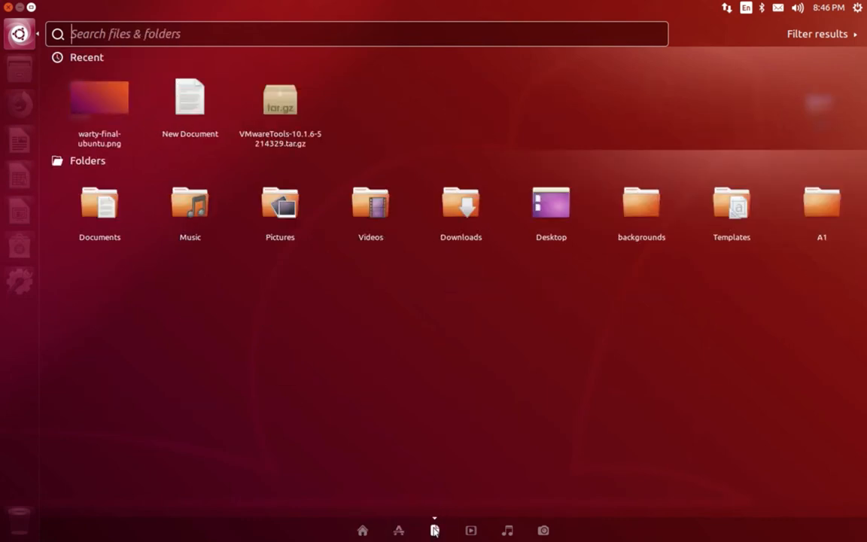
left_click(506, 529)
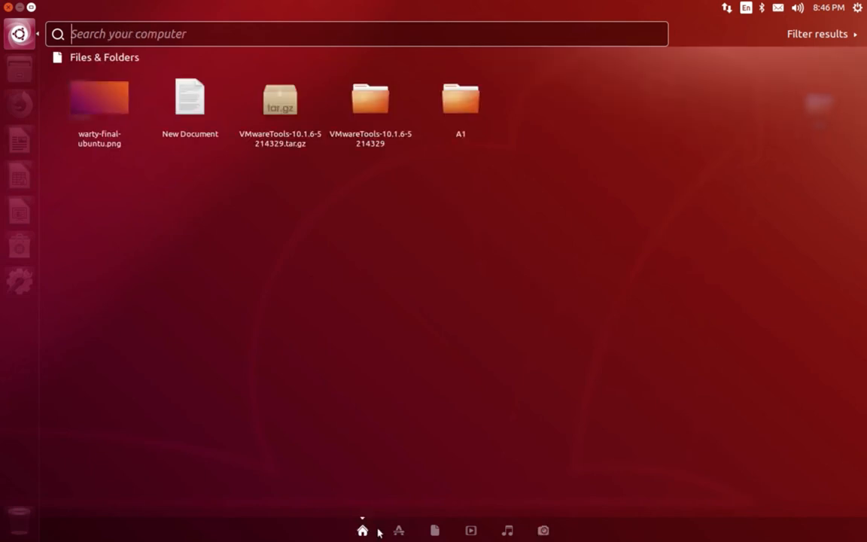
left_click(397, 529)
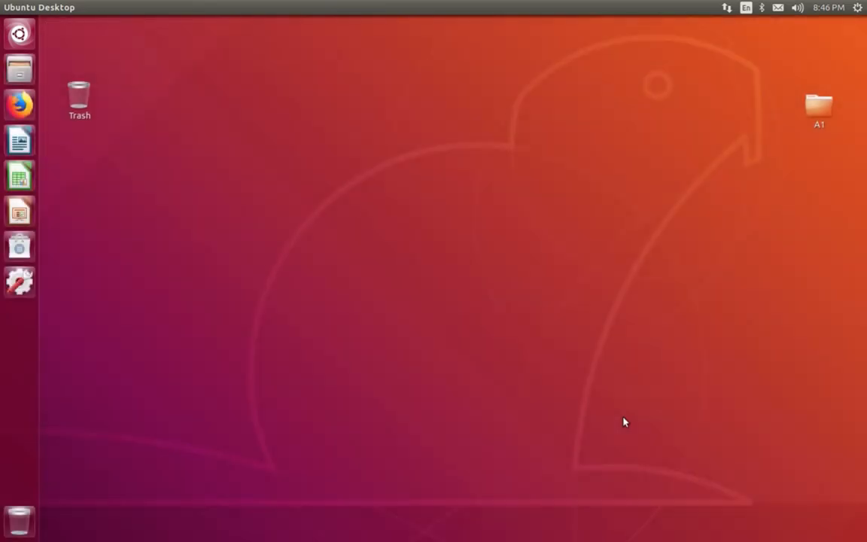
mouse_move(580, 284)
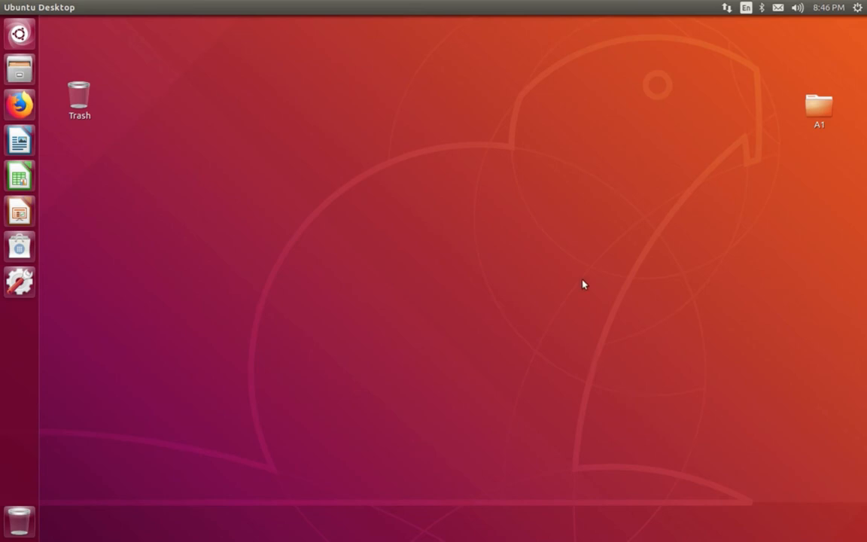